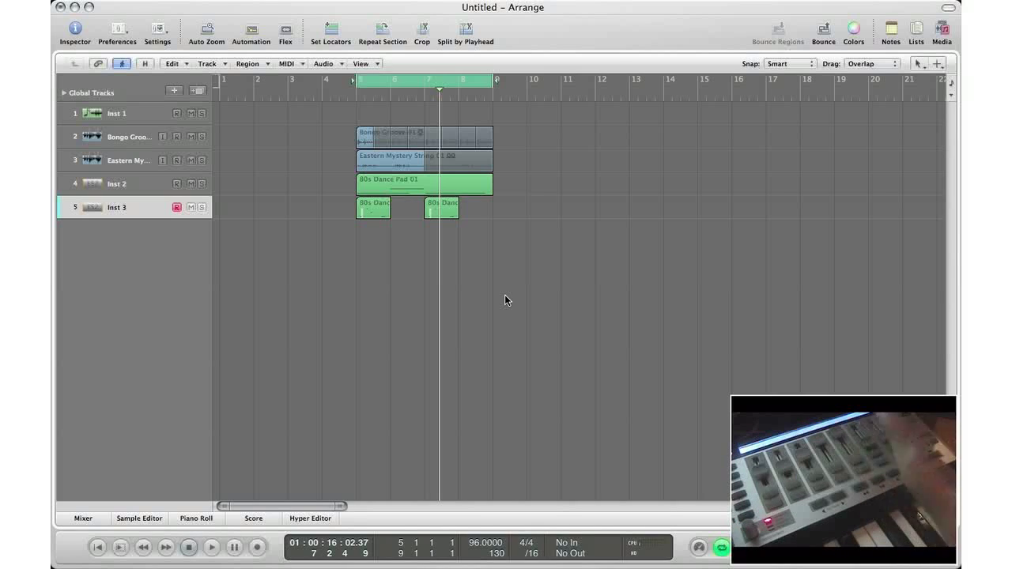
In Key Commands, find 'play' and learn a controller button as the Play command's assignment.
key("option+k")
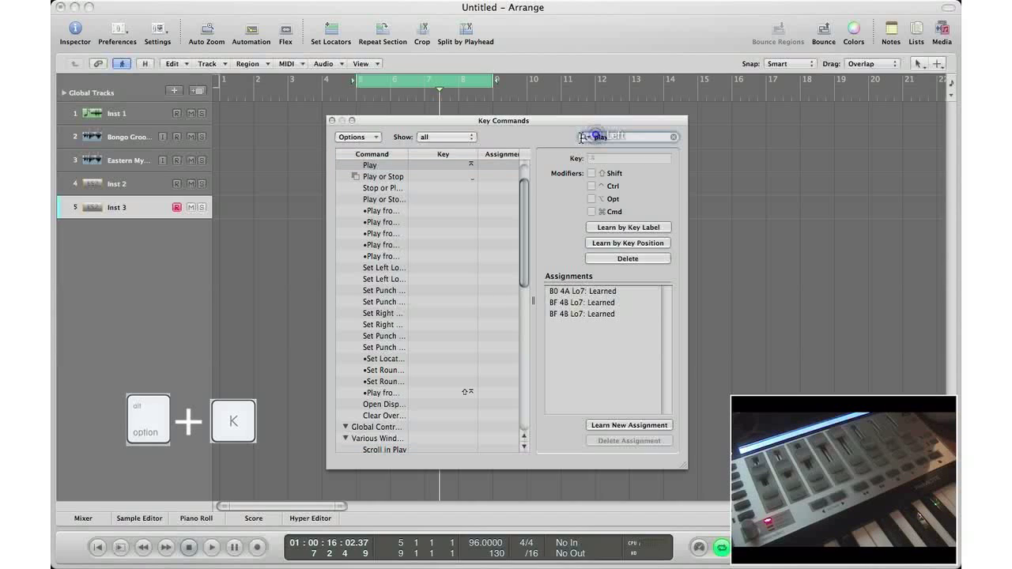
type("play")
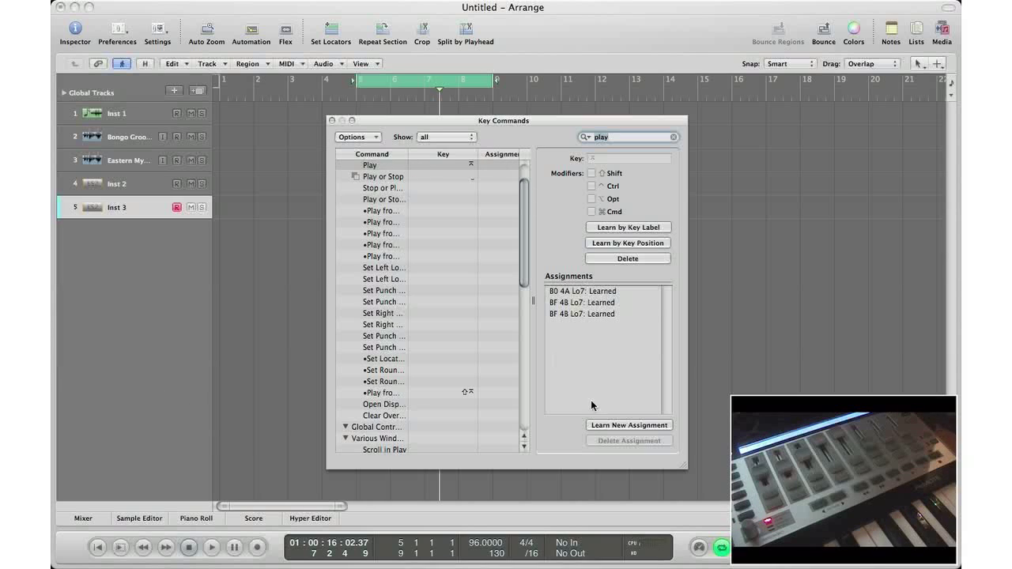
left_click(629, 424)
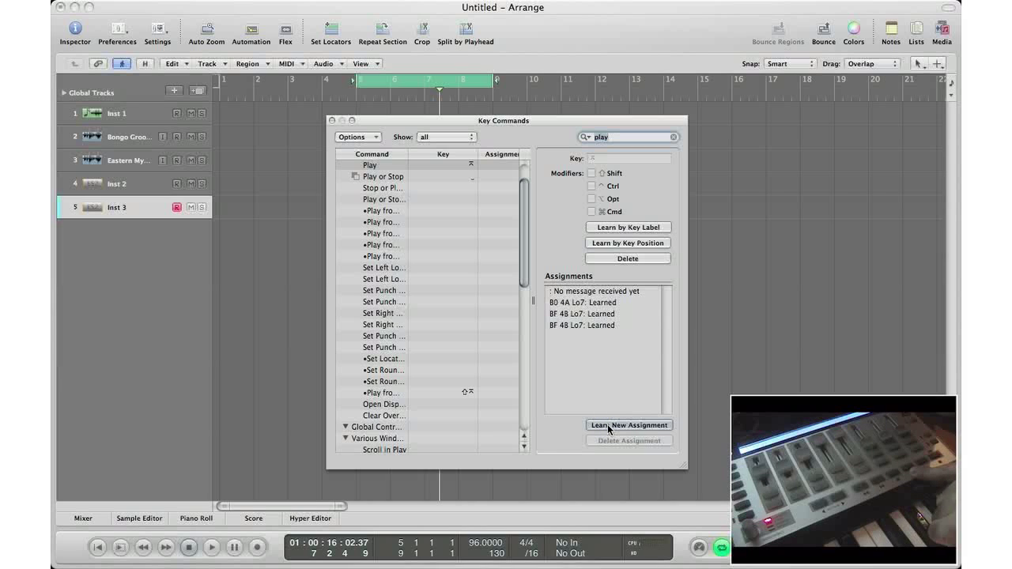
left_click(212, 547)
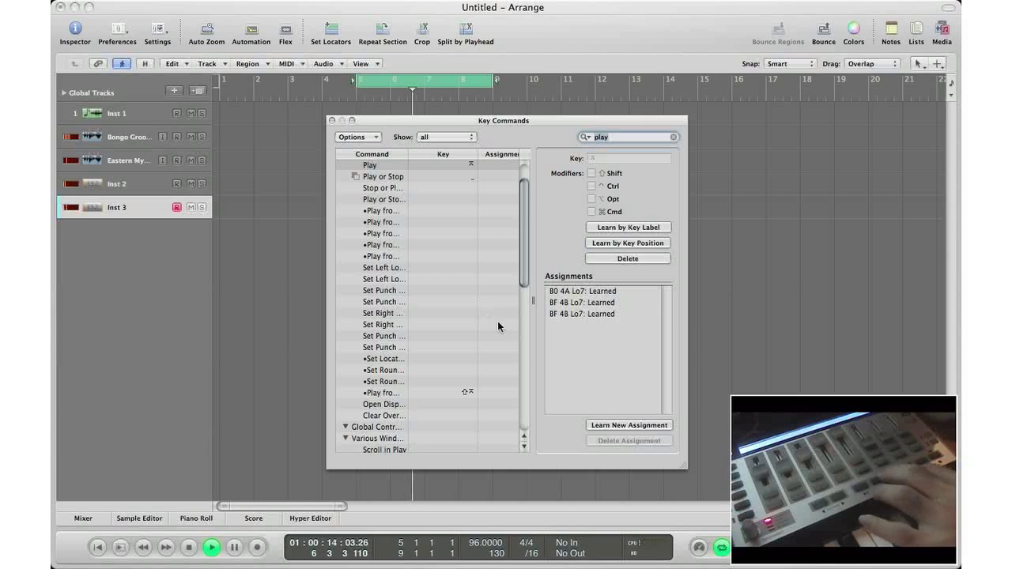
left_click(674, 136)
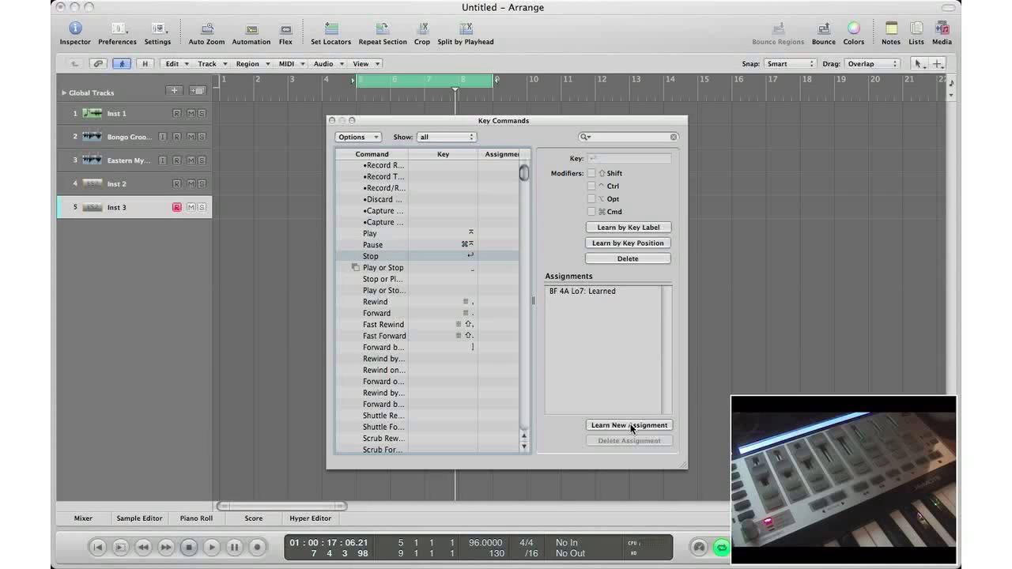
Learn a controller button as the Stop command's assignment.
left_click(630, 424)
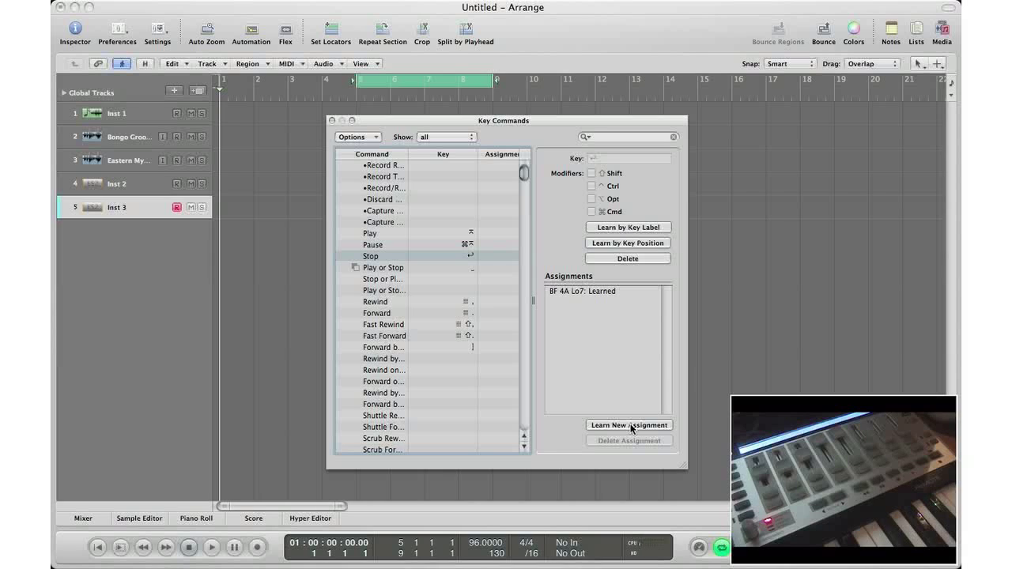
left_click(212, 547)
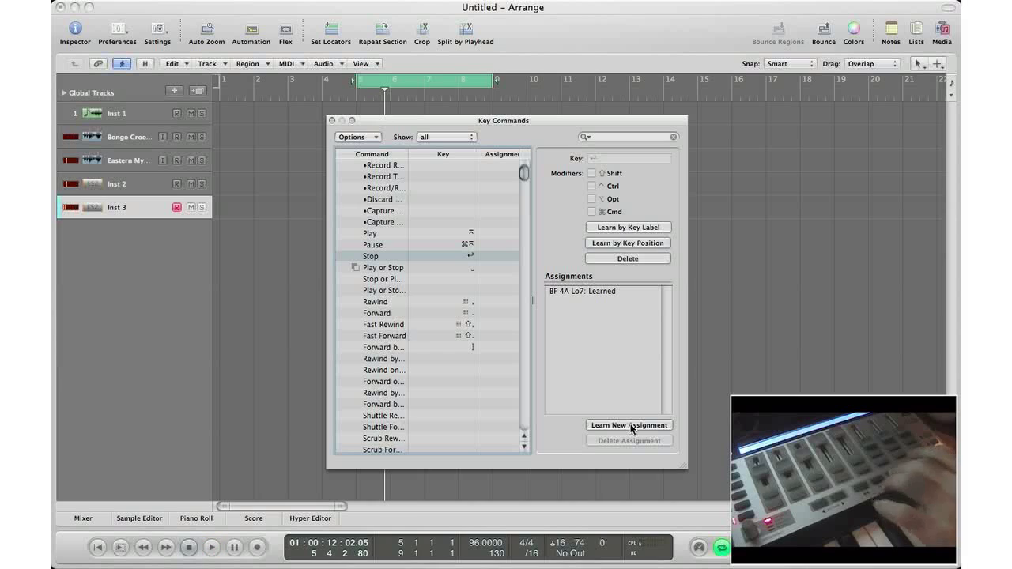
left_click(211, 547)
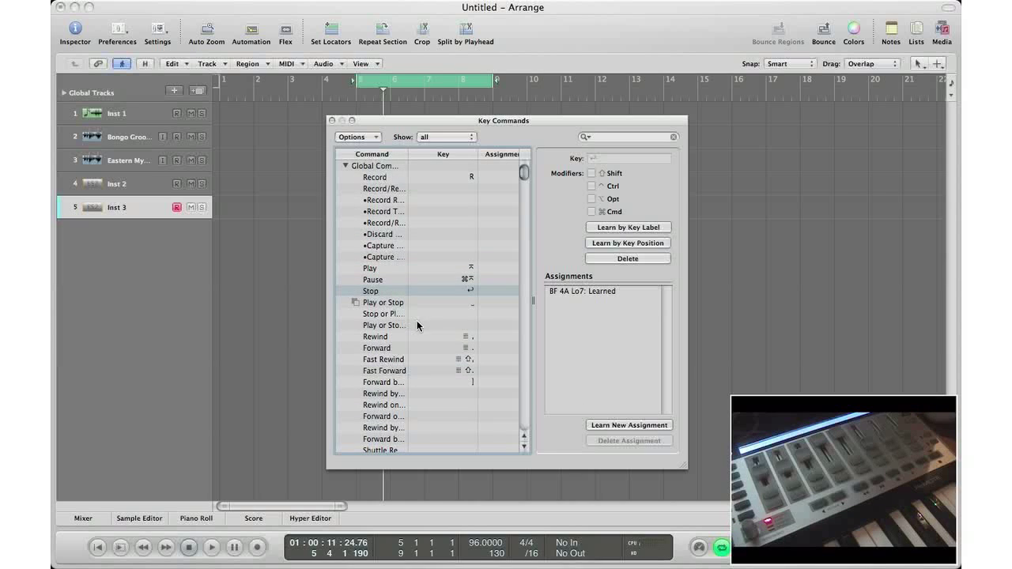
Learn a controller button as the Record command's assignment.
left_click(373, 177)
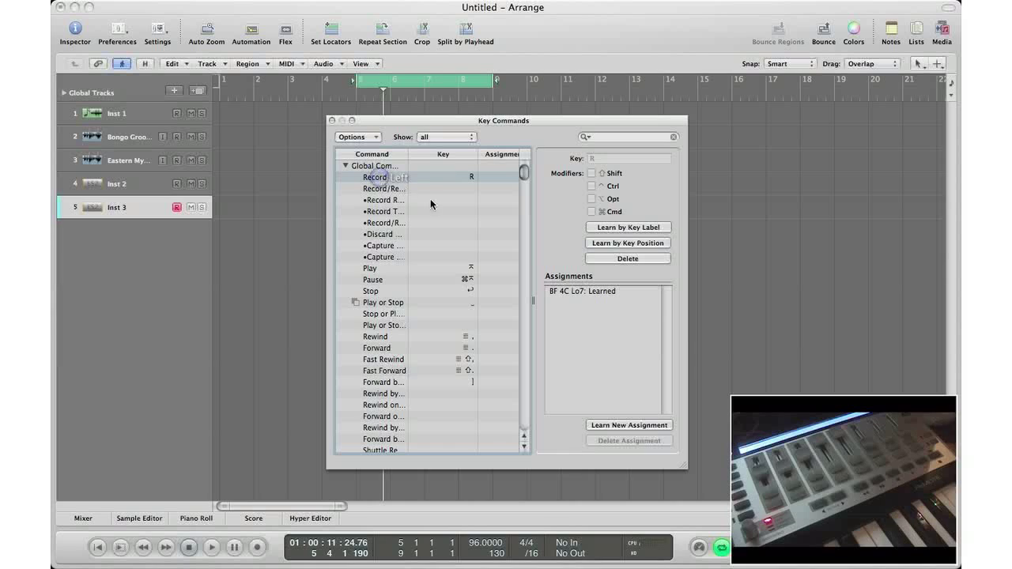
left_click(630, 424)
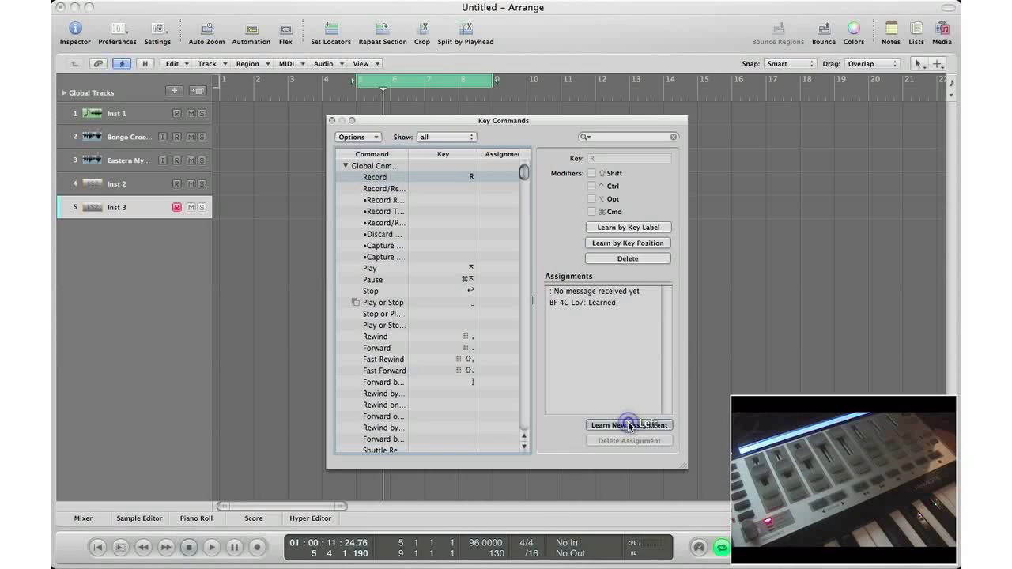
left_click(629, 423)
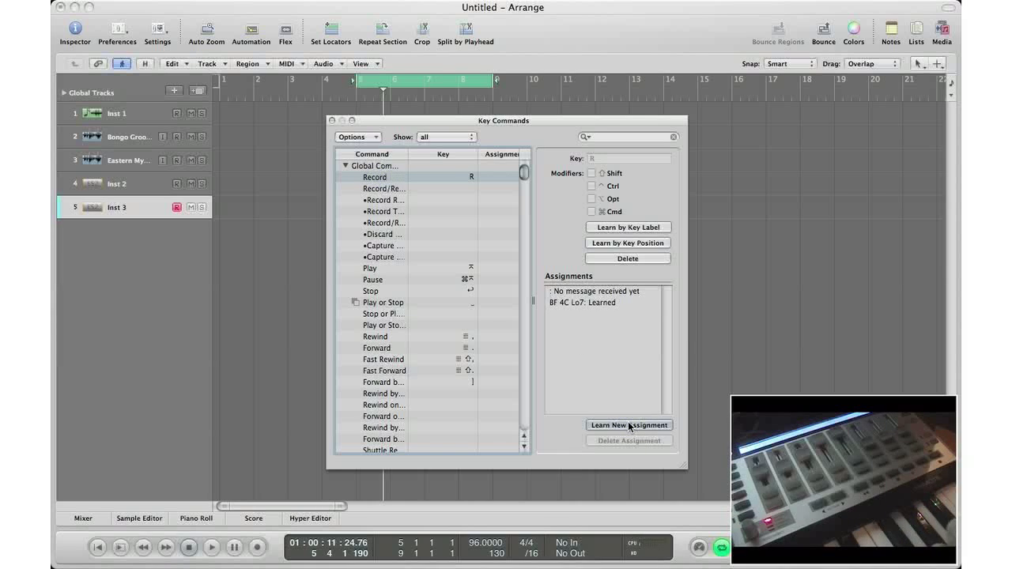
left_click(630, 423)
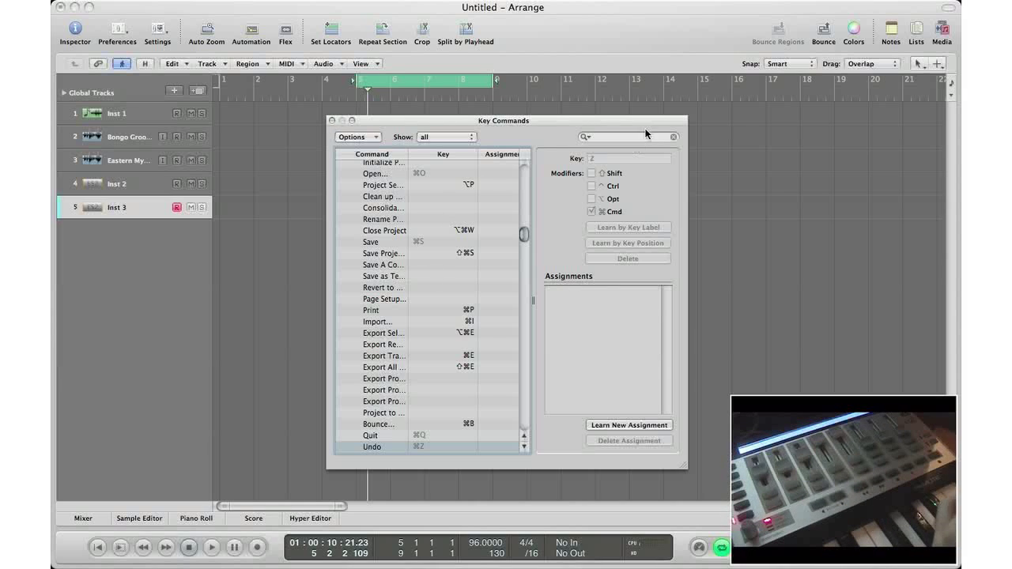
Filter the Key Commands list with the search term 'Left'.
type("Left")
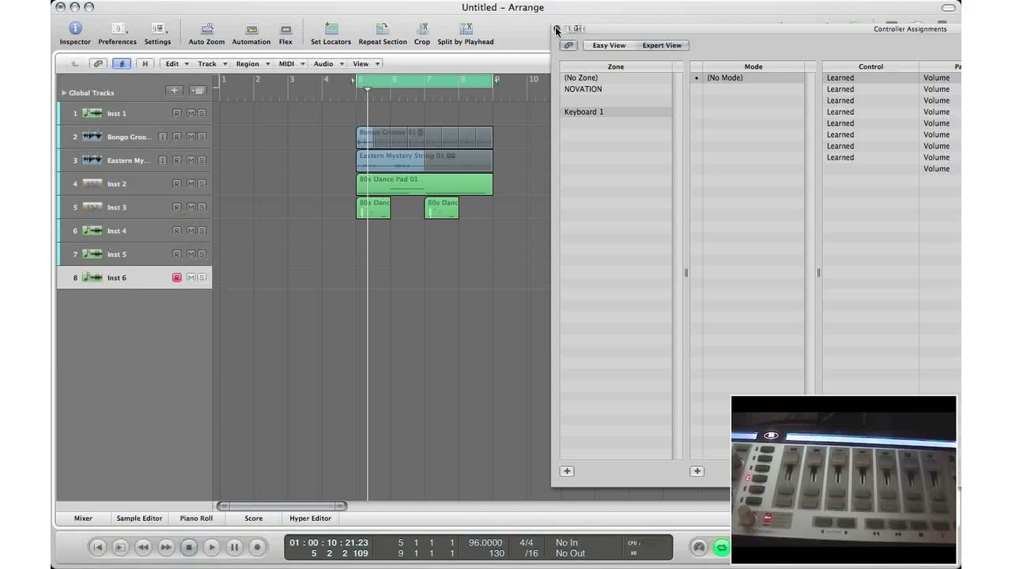
Close Controller Assignments and reopen it in Expert View with Cmd-K.
left_click(556, 28)
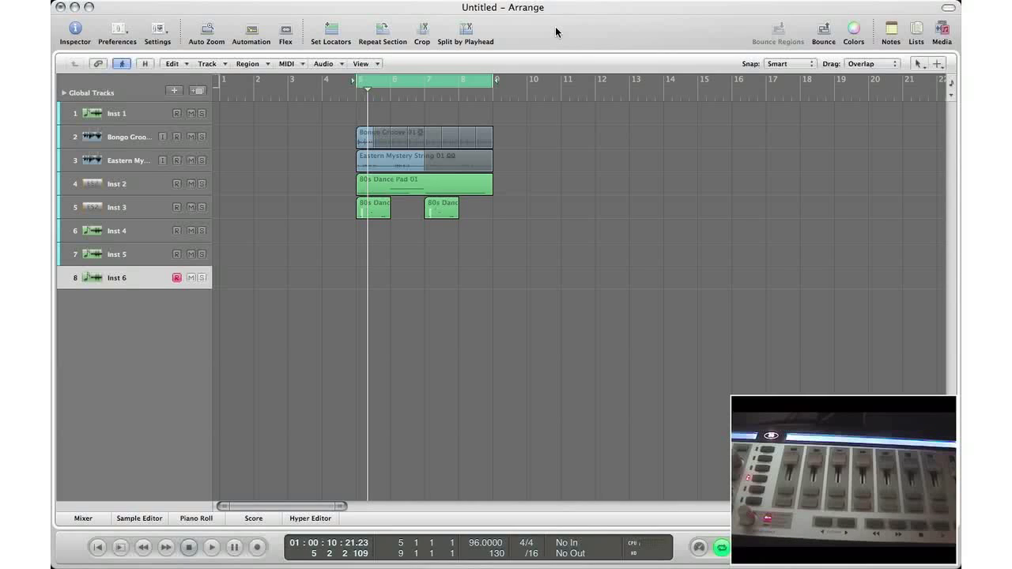
key("cmd+k")
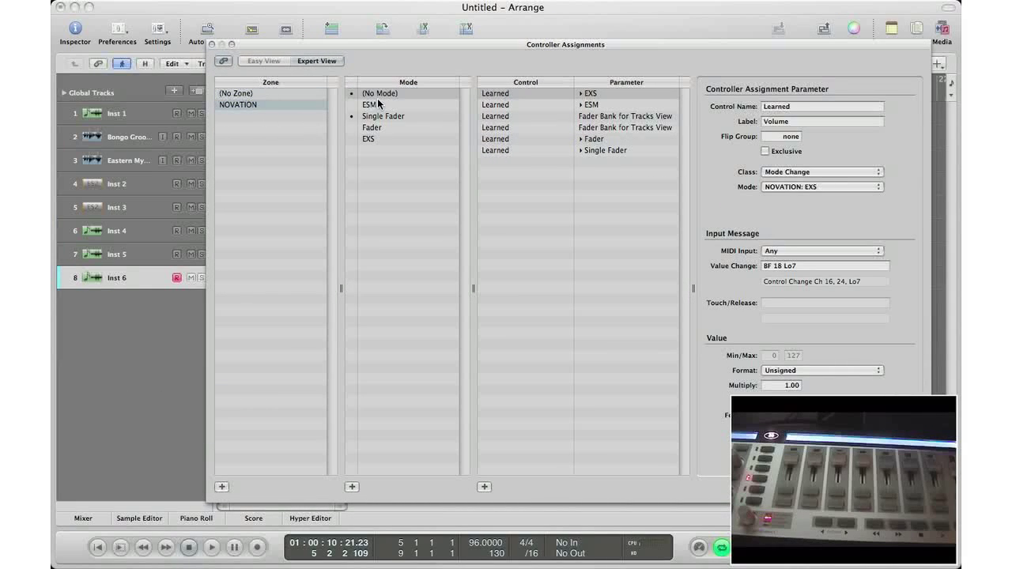
left_click(237, 104)
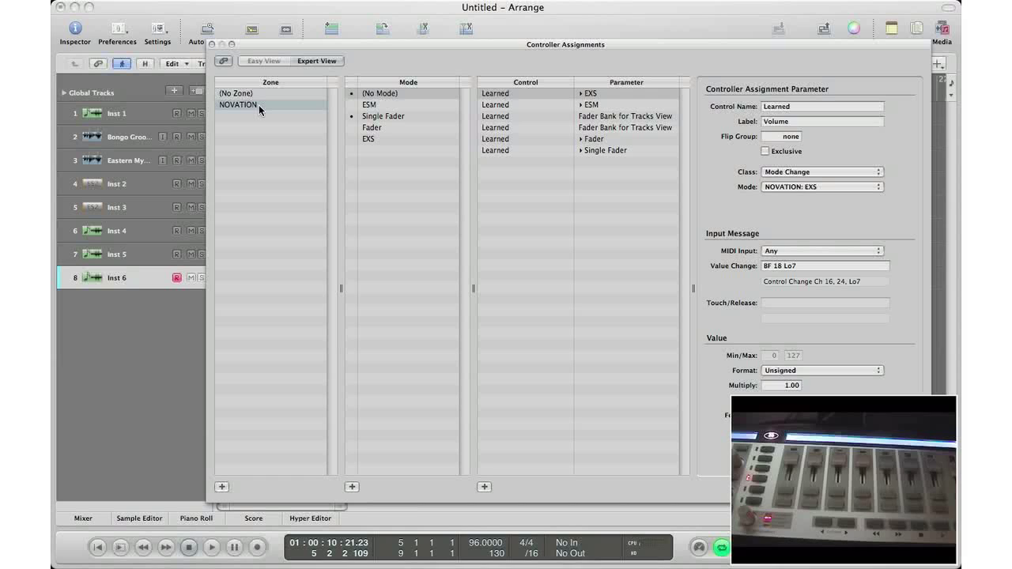
left_click(235, 93)
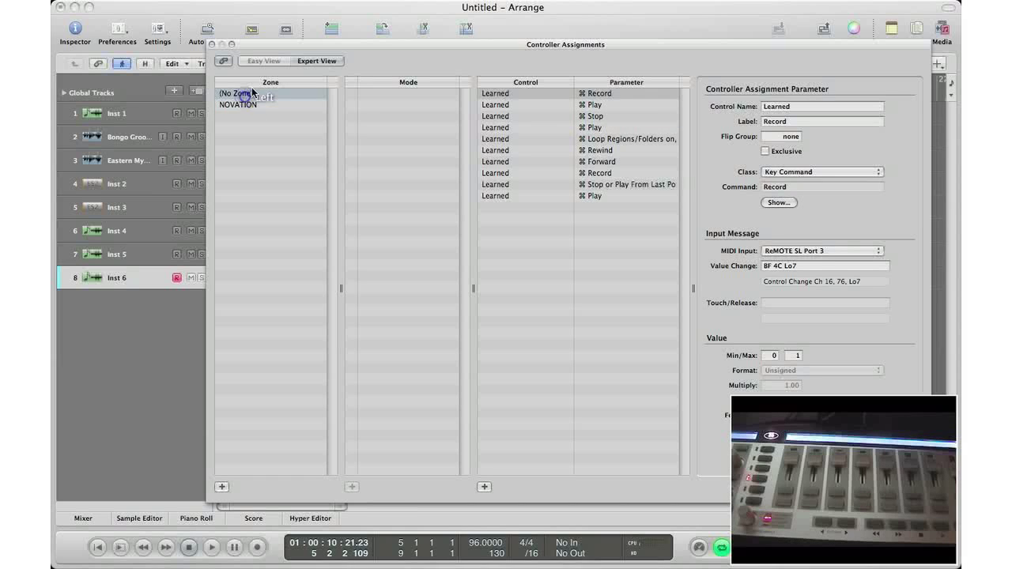
left_click(239, 104)
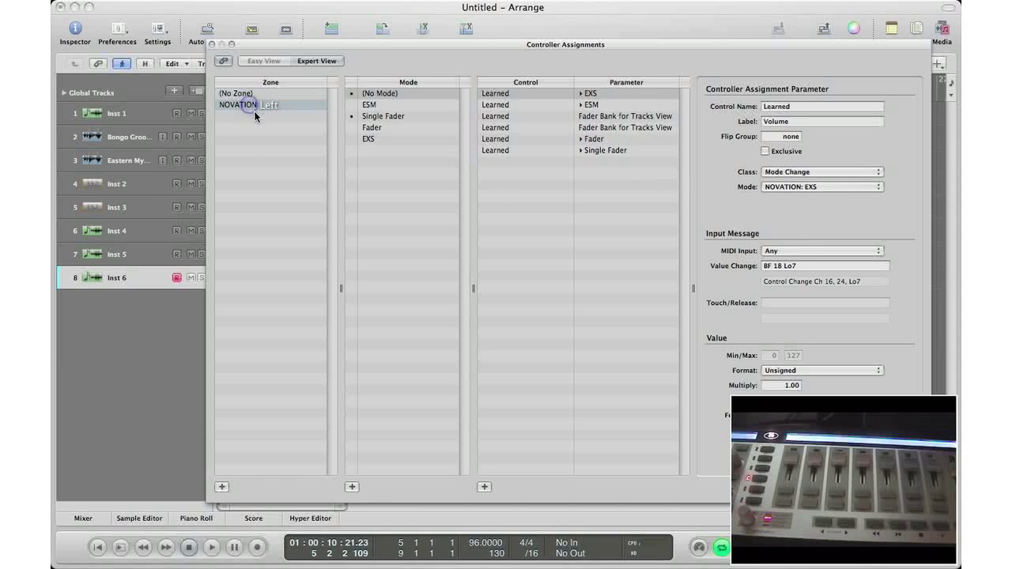
Create a new controller zone and name it Novation.
left_click(269, 105)
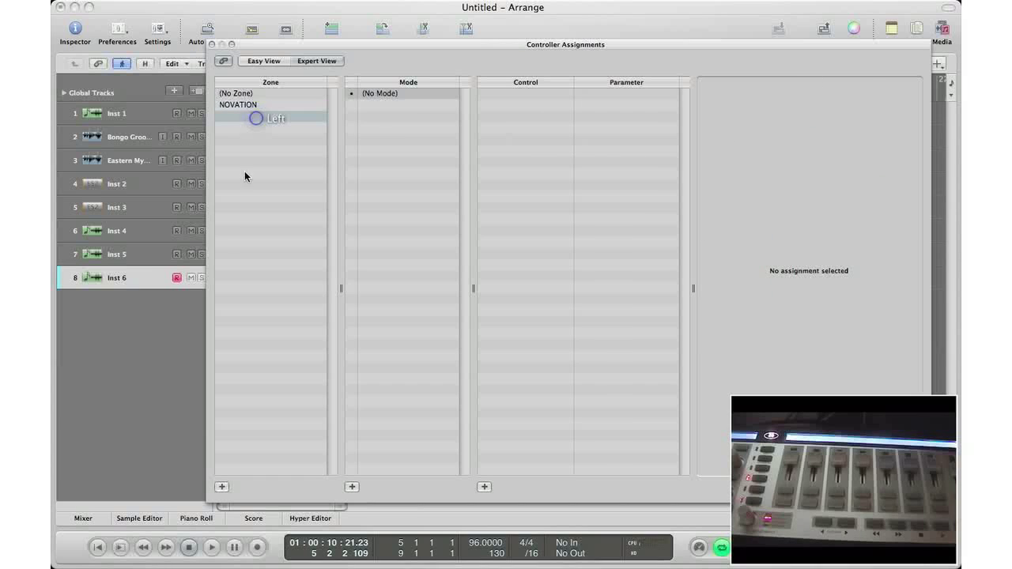
left_click(222, 487)
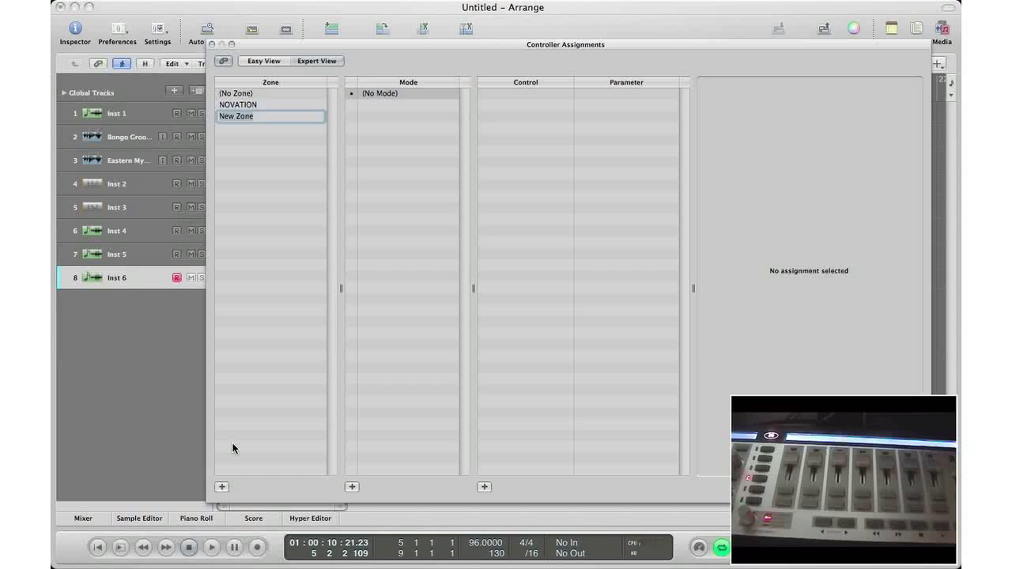
type("Novat")
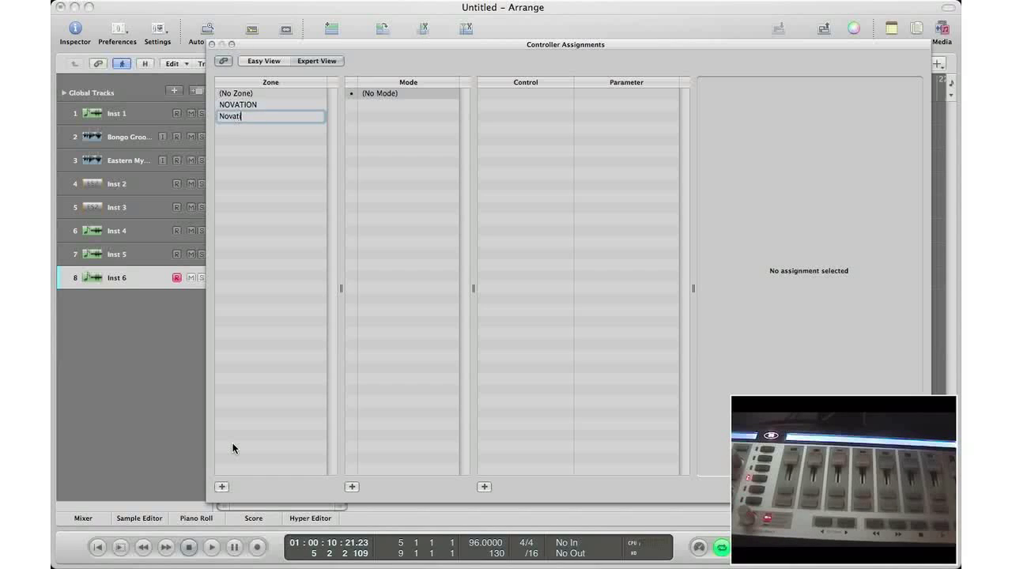
type("ion")
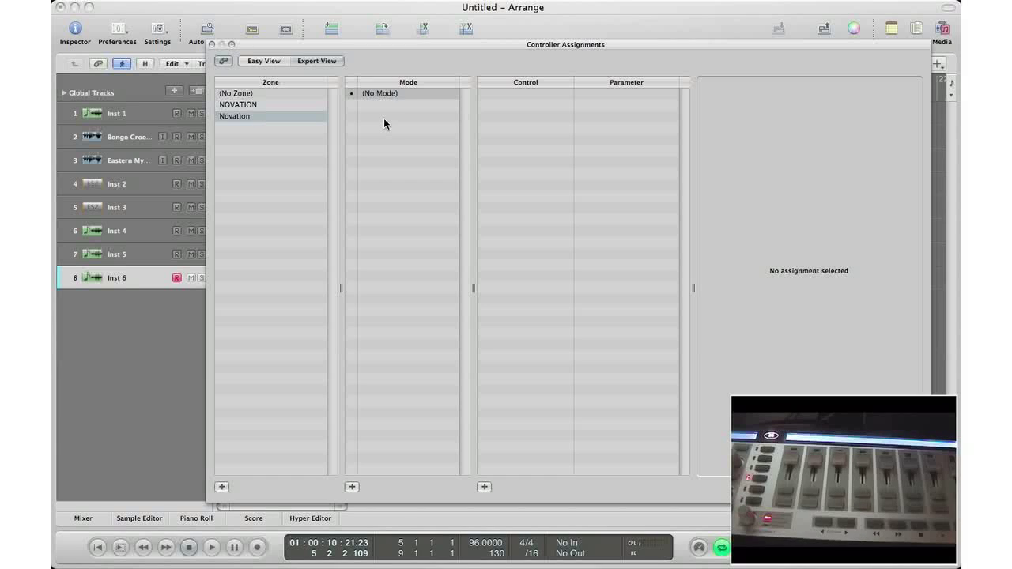
mouse_move(345, 245)
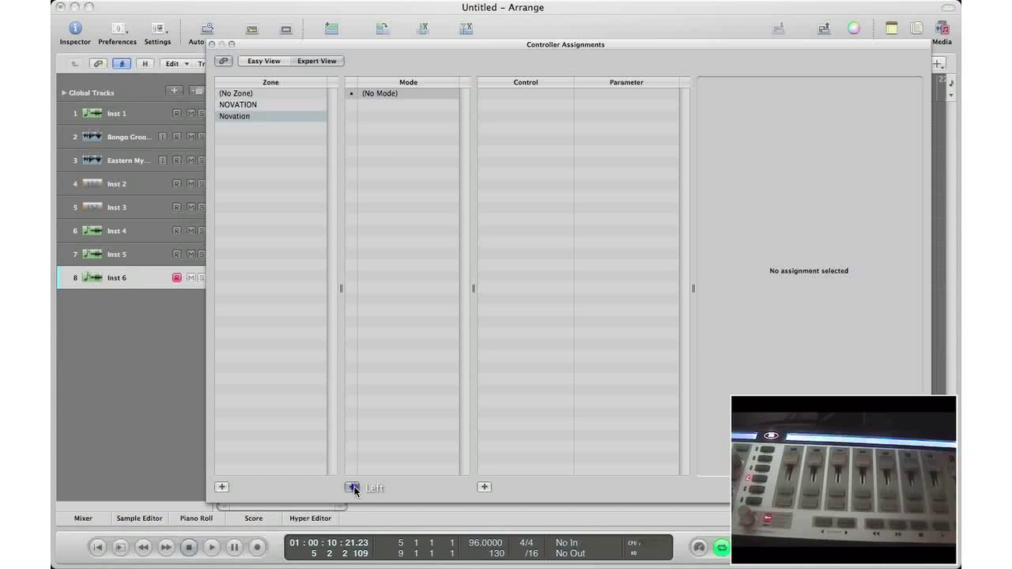
Add a new mode named Faders to the Novation zone.
left_click(352, 487)
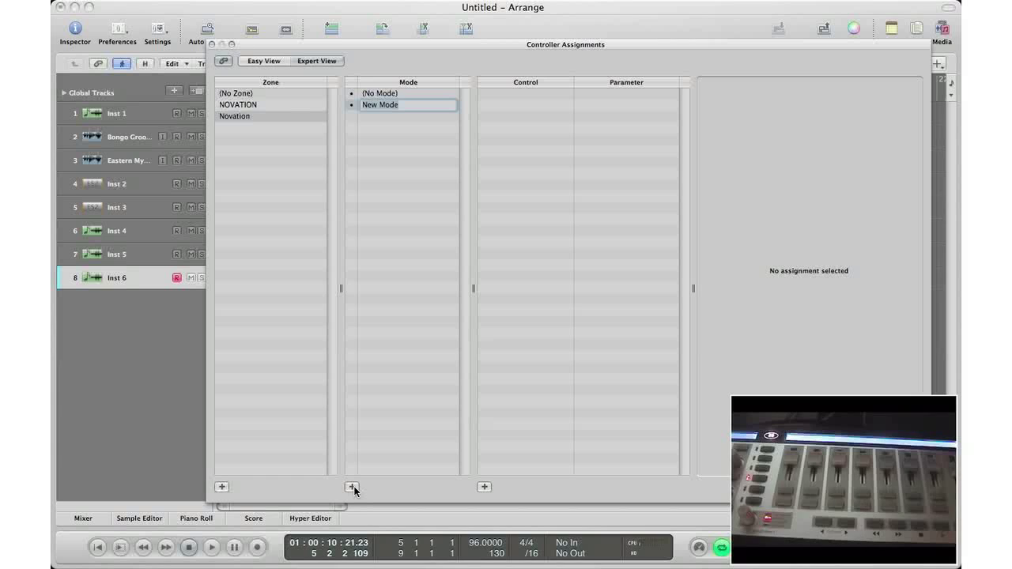
type("Faders")
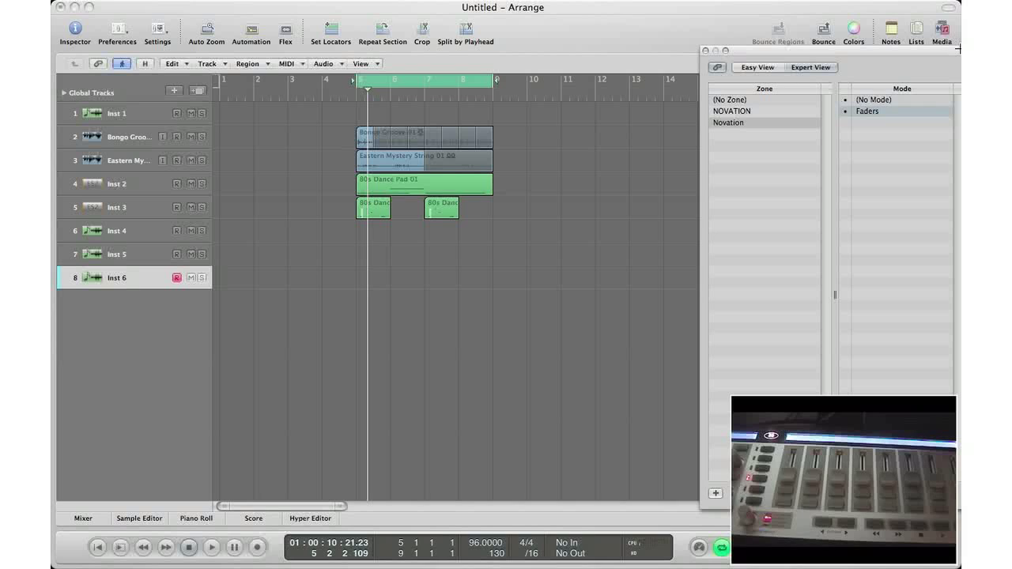
Show the Mixer and move channel volume faders so the hardware faders get learned.
left_click(82, 518)
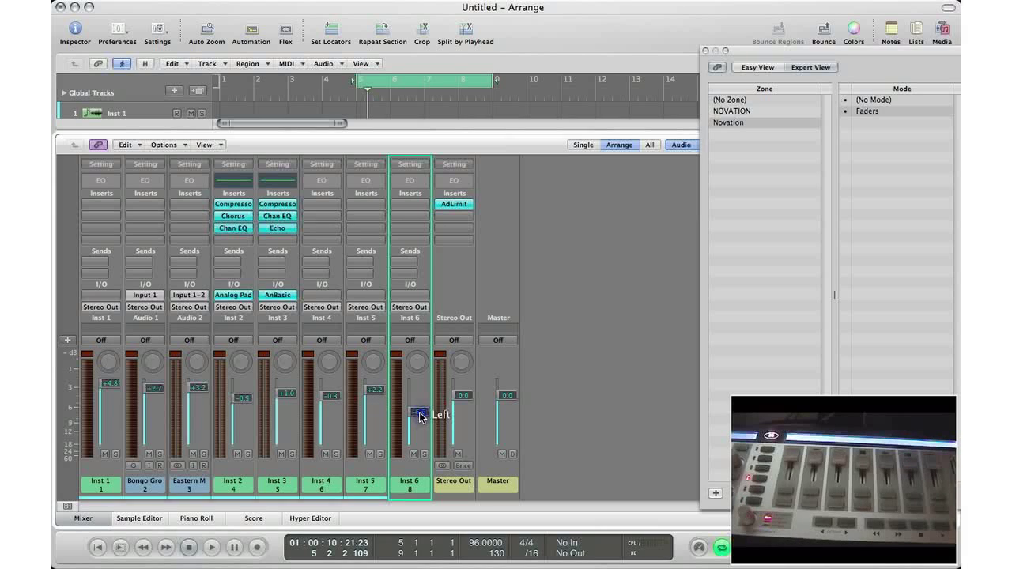
left_click_drag(419, 414, 419, 439)
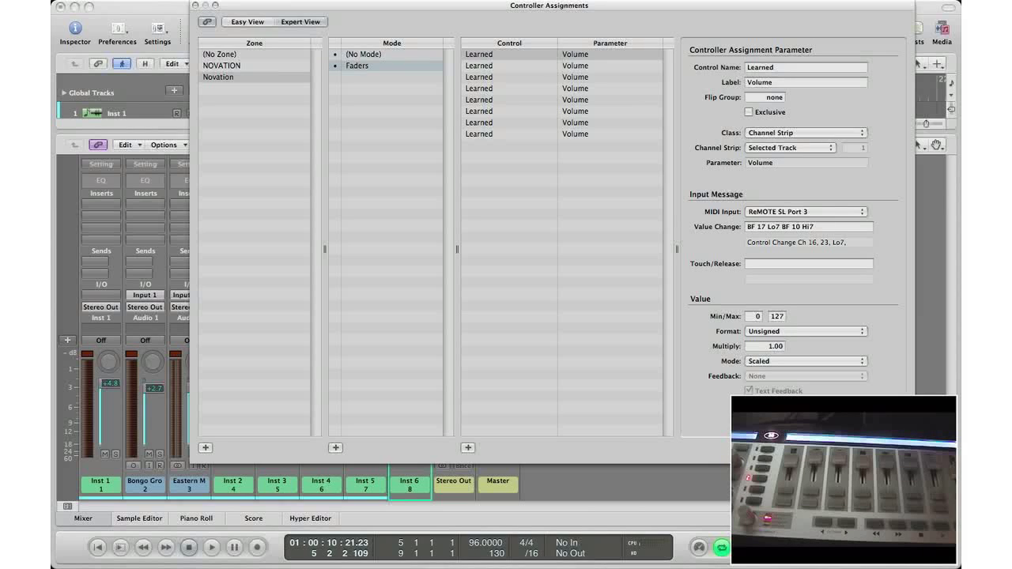
Close Controller Assignments and return from the Mixer to the Arrange area.
left_click_drag(549, 7, 902, 181)
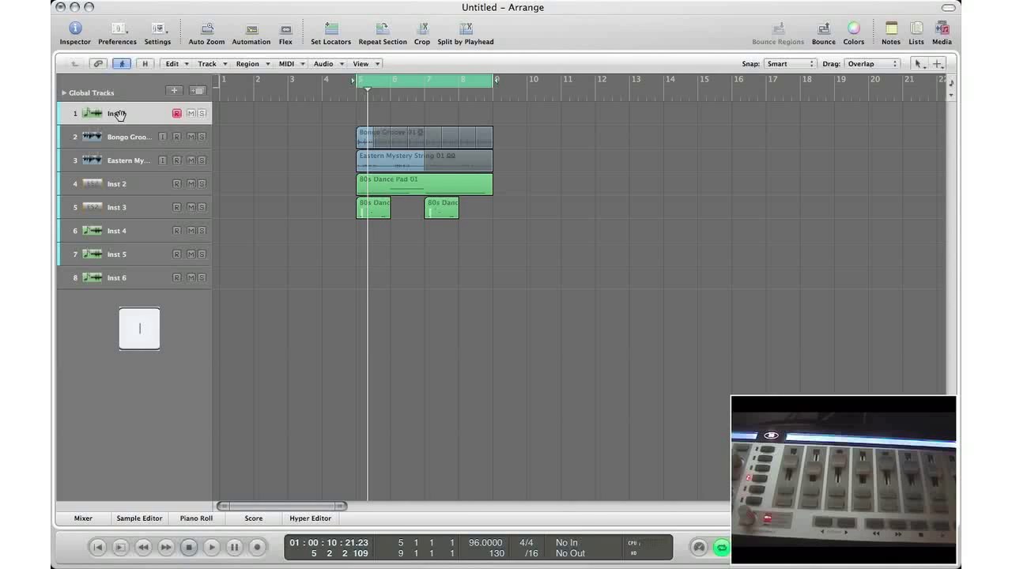
With Inst 1 selected, add a Single Fader mode with one learned volume assignment on Selected Track, then test on another track.
left_click(74, 32)
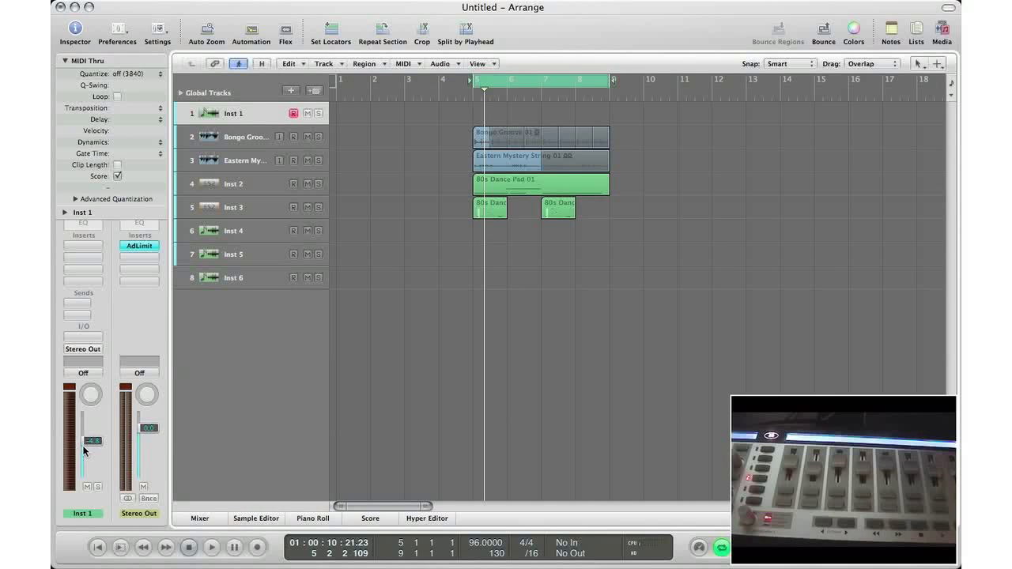
key("cmd+k")
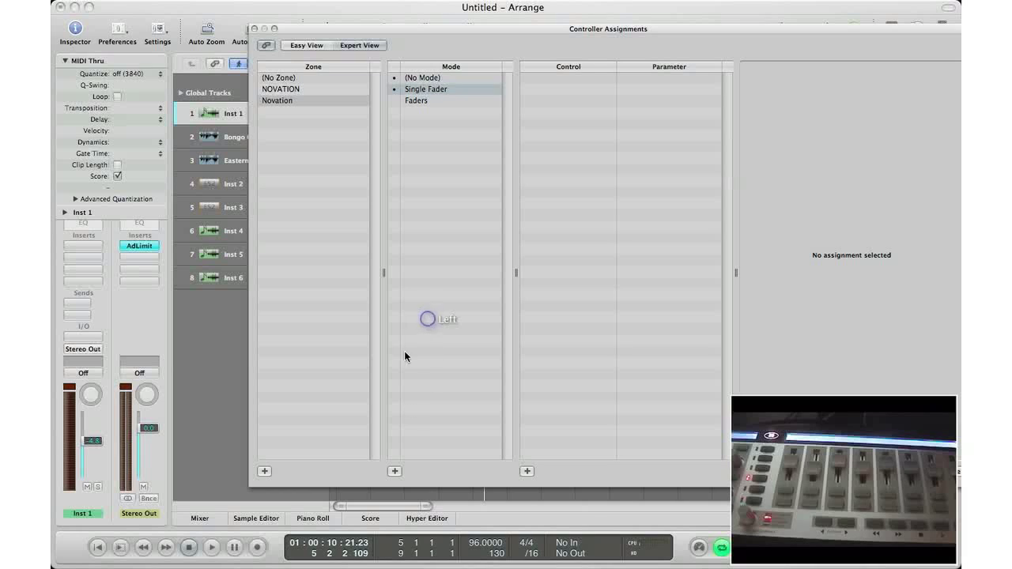
left_click(427, 319)
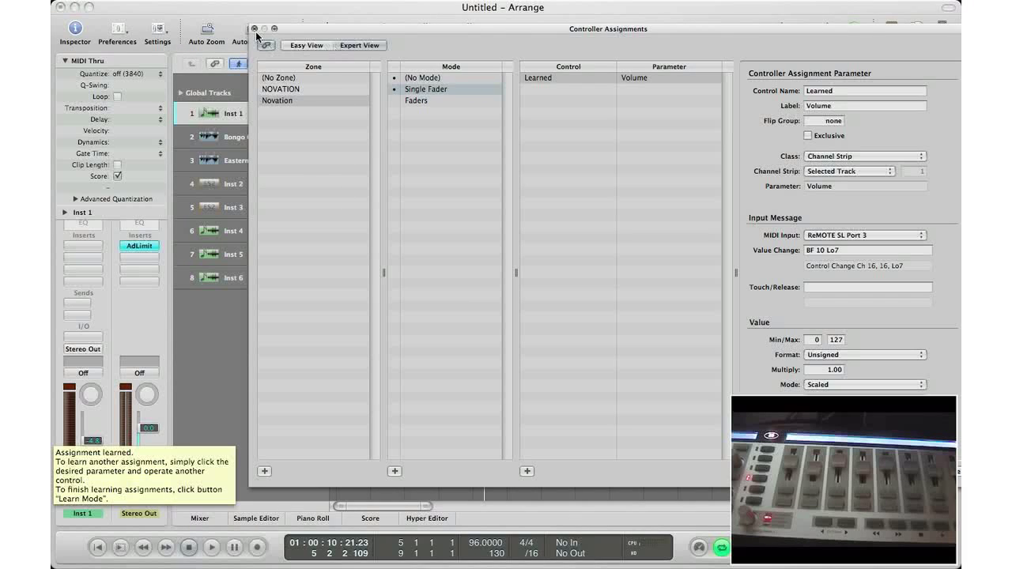
left_click(255, 29)
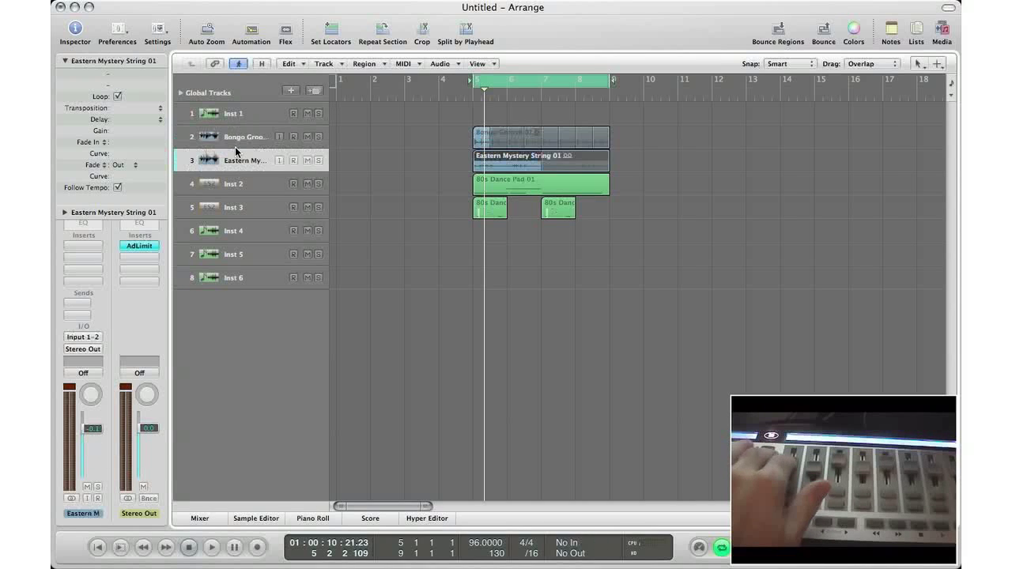
left_click(234, 184)
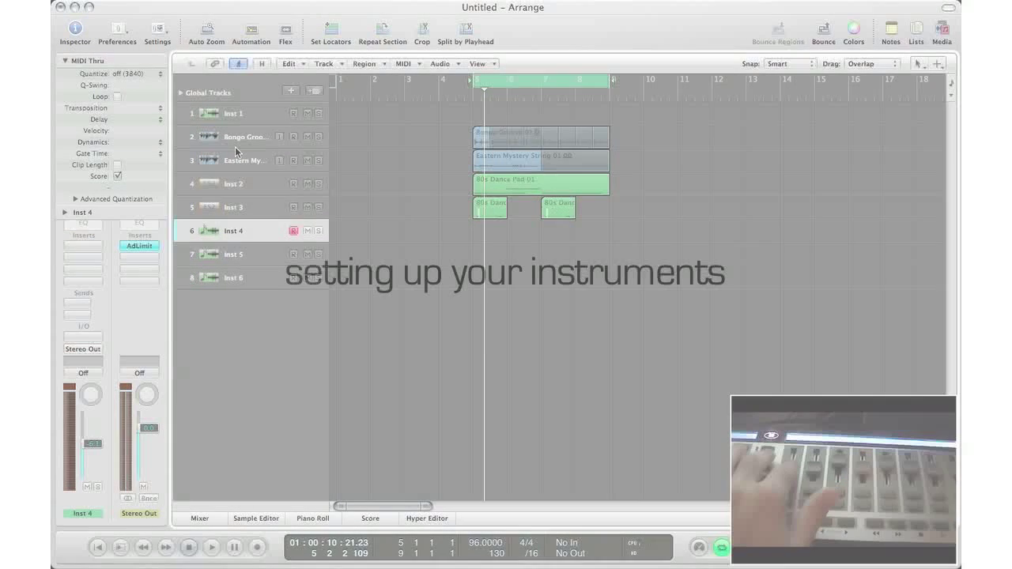
Select Inst 5 with its EXS24 insert and bring up Controller Assignments (cmd+K).
left_click(234, 253)
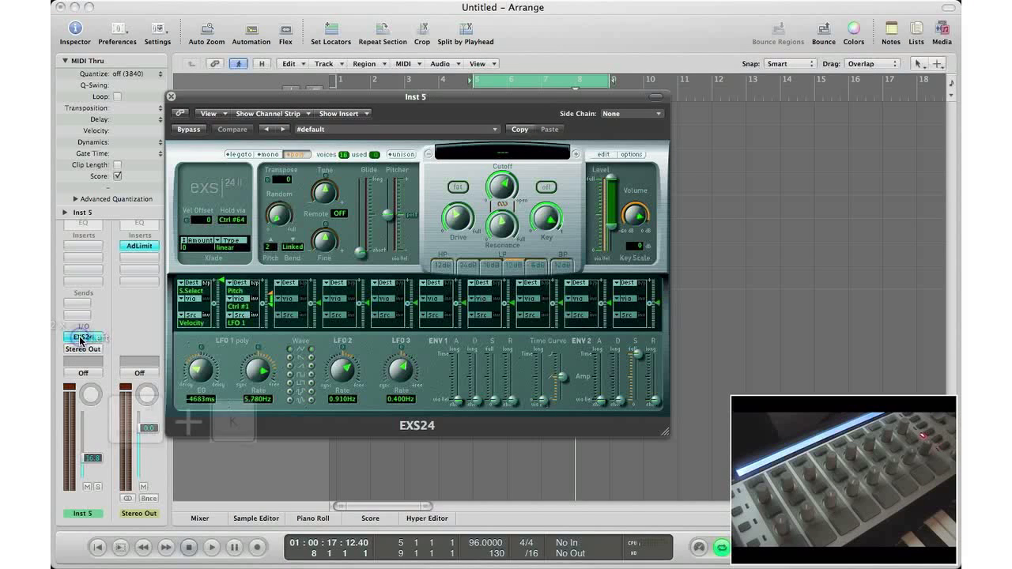
key("cmd+k")
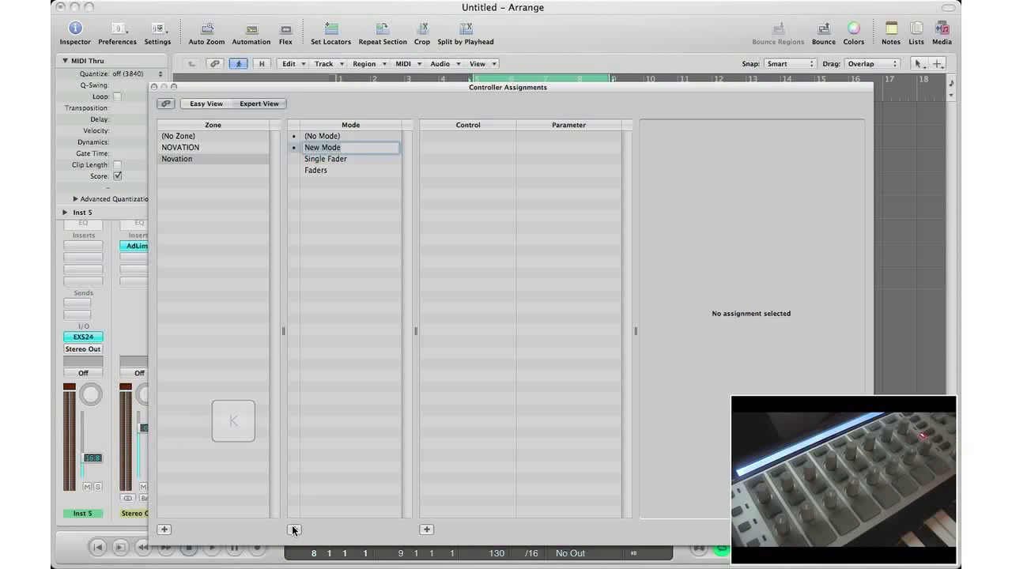
Name the mode 'EXS24' with learned filter assignments, then add another Novation mode.
type("EXS24")
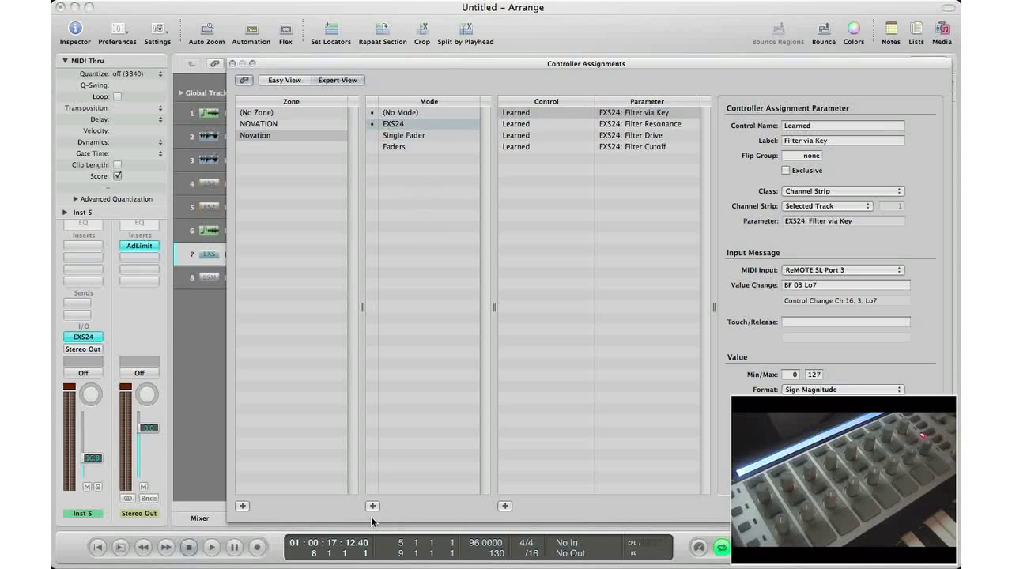
left_click(373, 506)
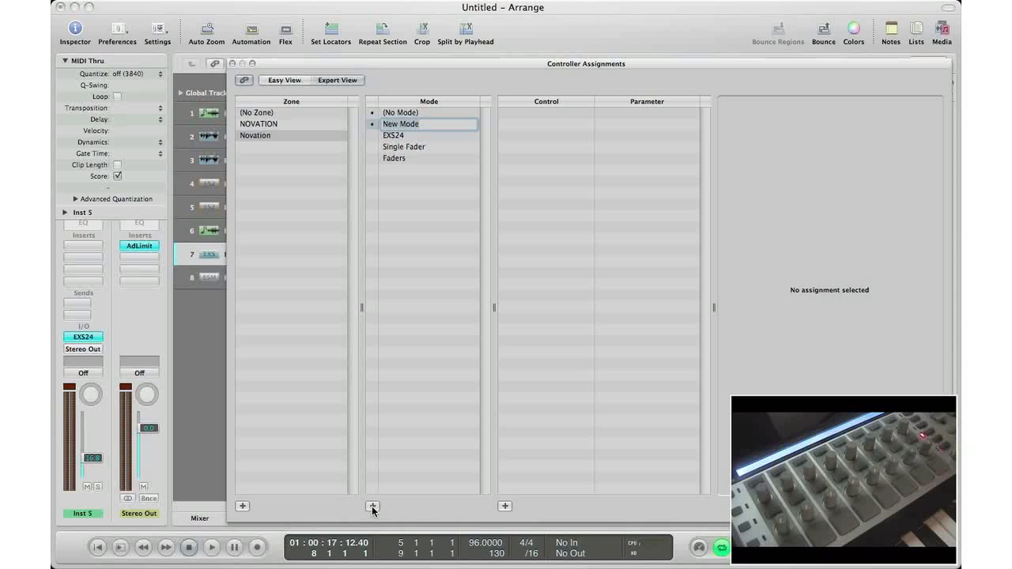
Name the mode 'ESM' and learn the ES M Glide and Mix knobs on Inst 6.
type("ESM")
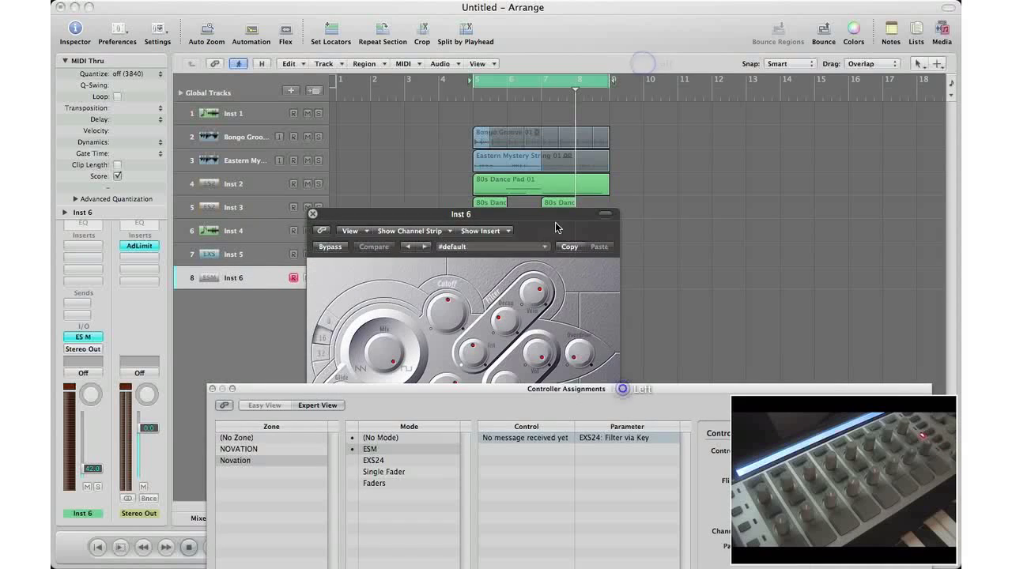
left_click_drag(461, 214, 607, 120)
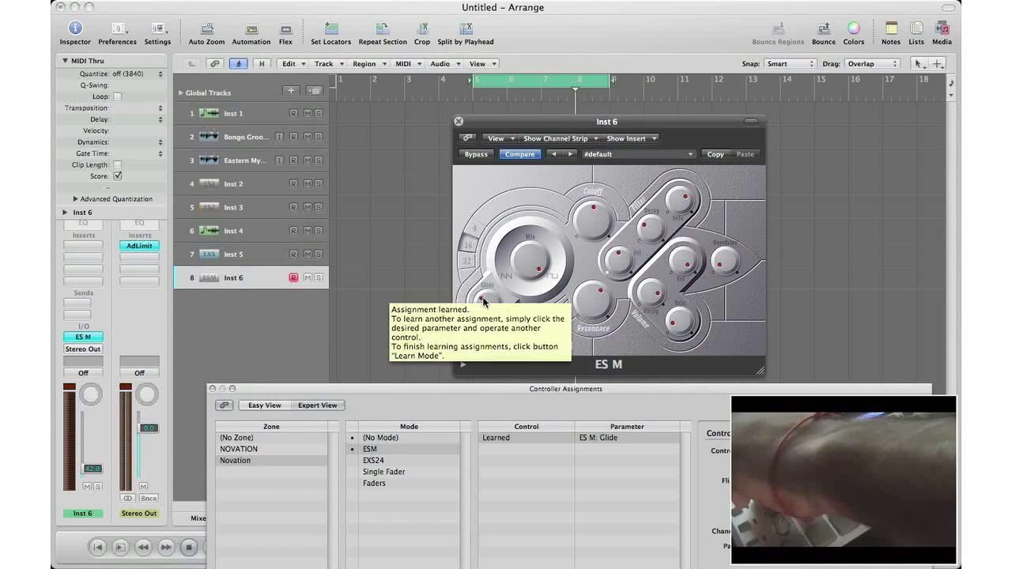
left_click(591, 208)
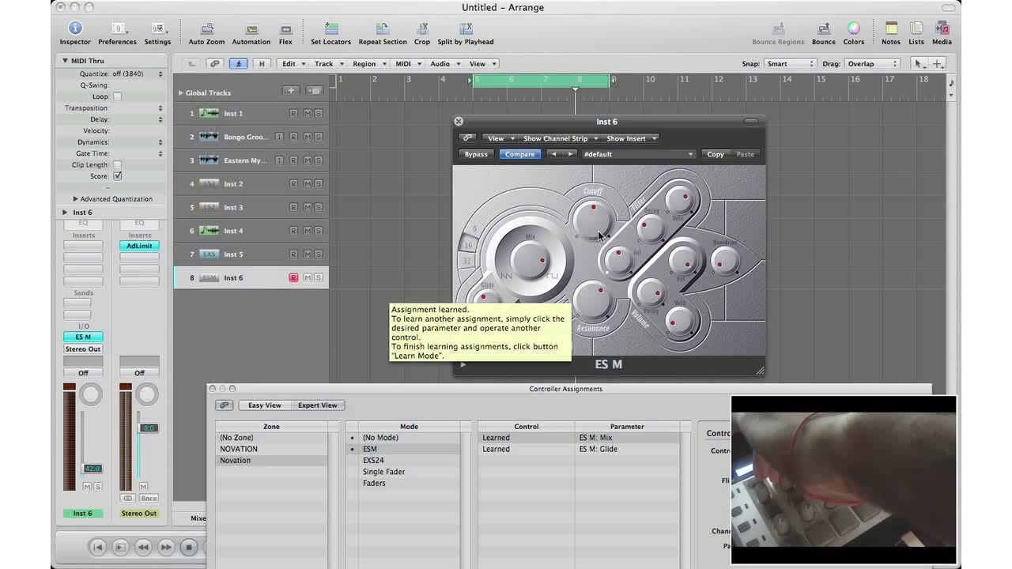